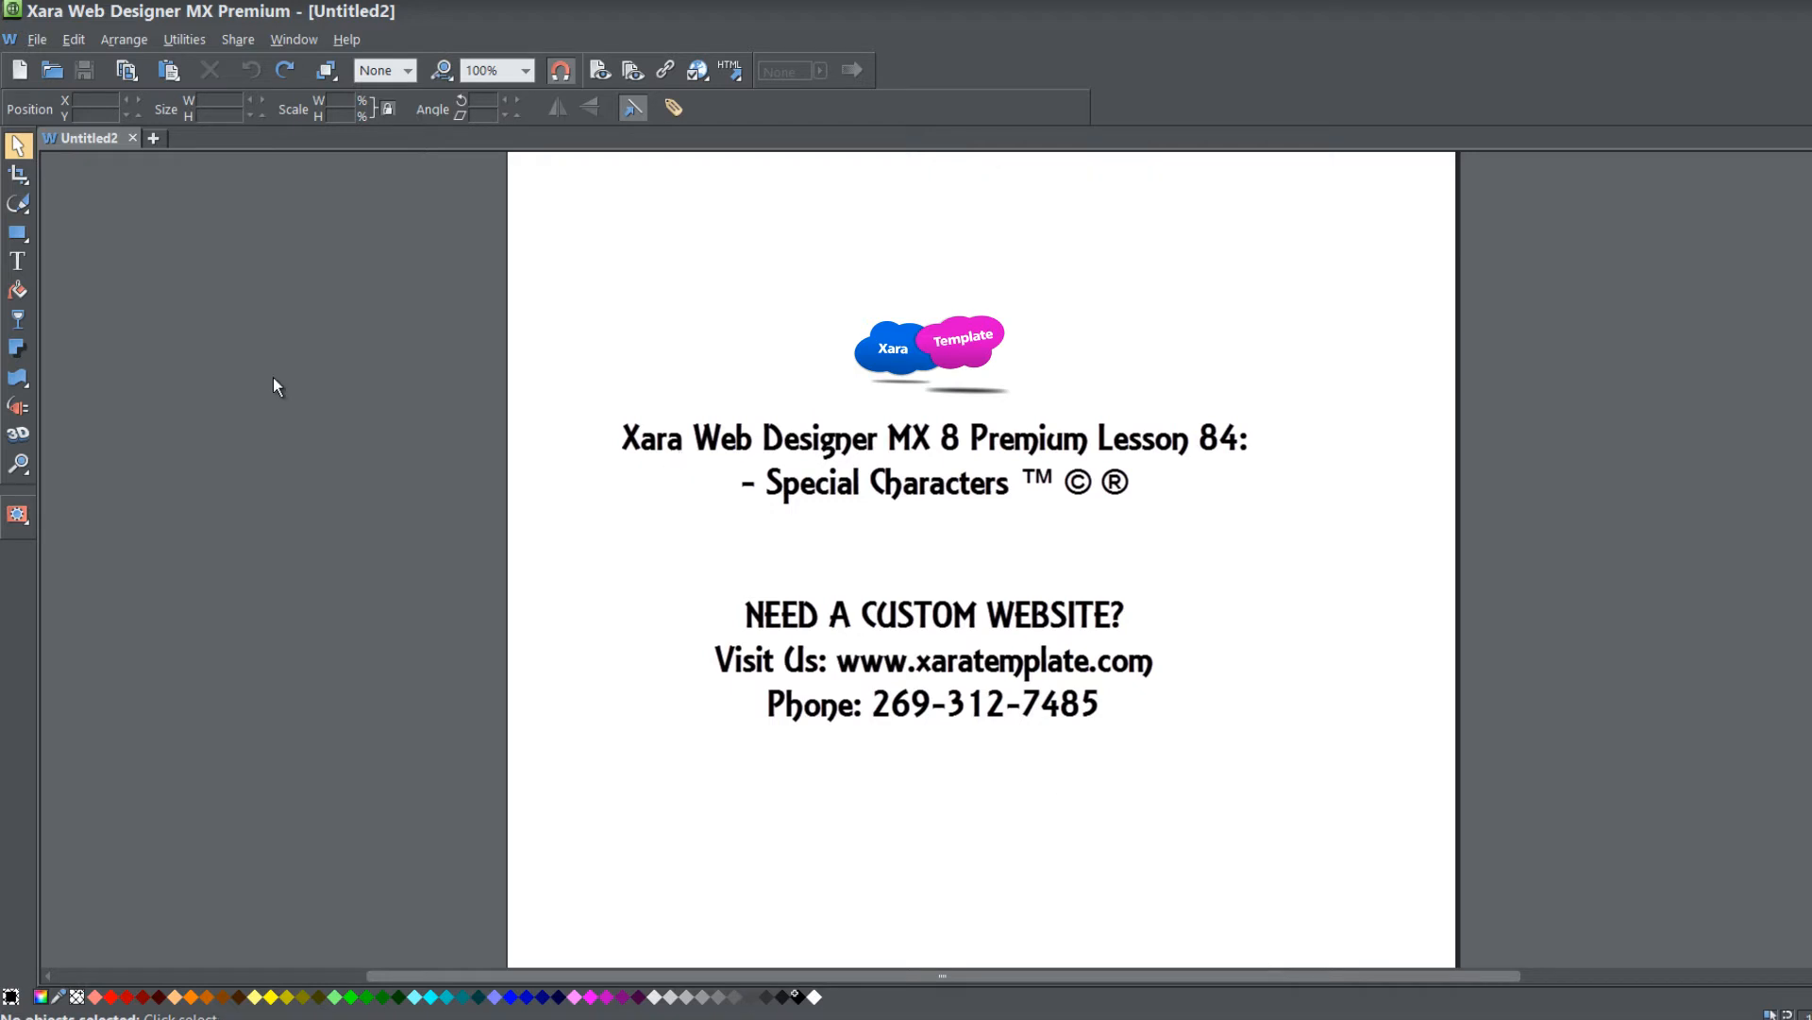
Select the Text tool in the left toolbar.
click(19, 261)
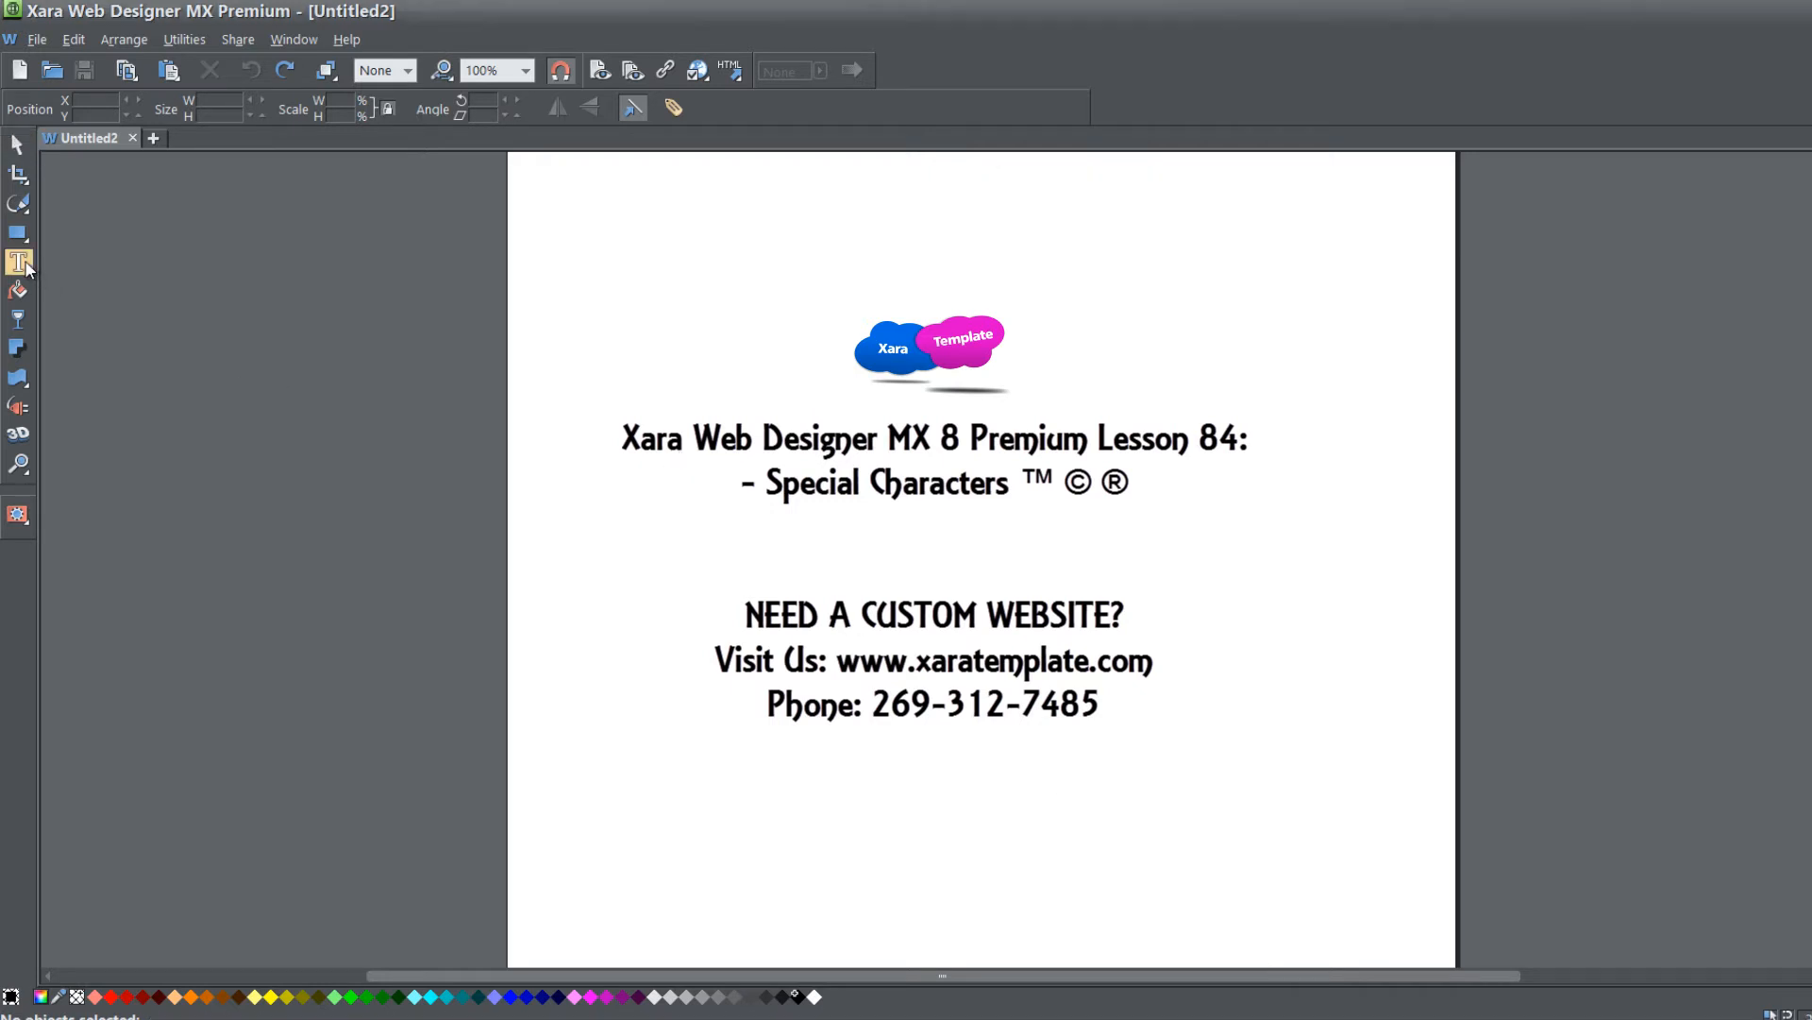
Start a text entry on the blank page and insert the © symbol with Ctrl+Alt+C.
click(19, 263)
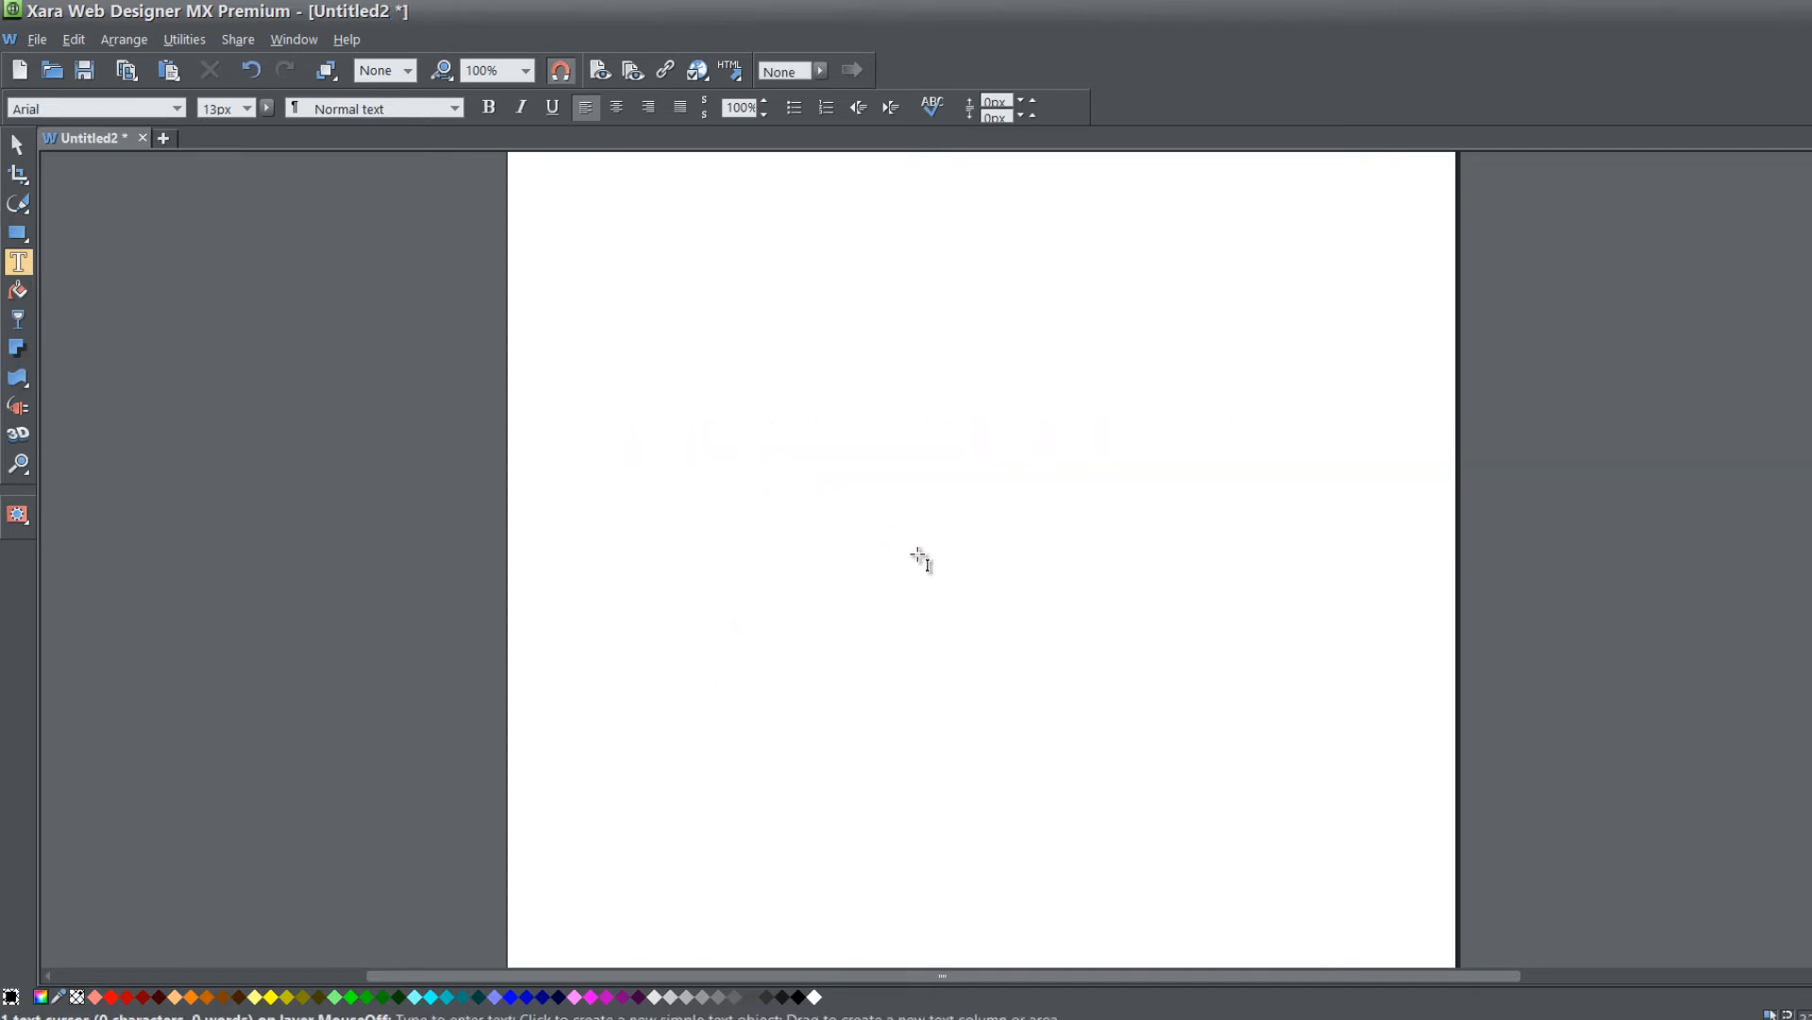
key(ctrl+alt+c)
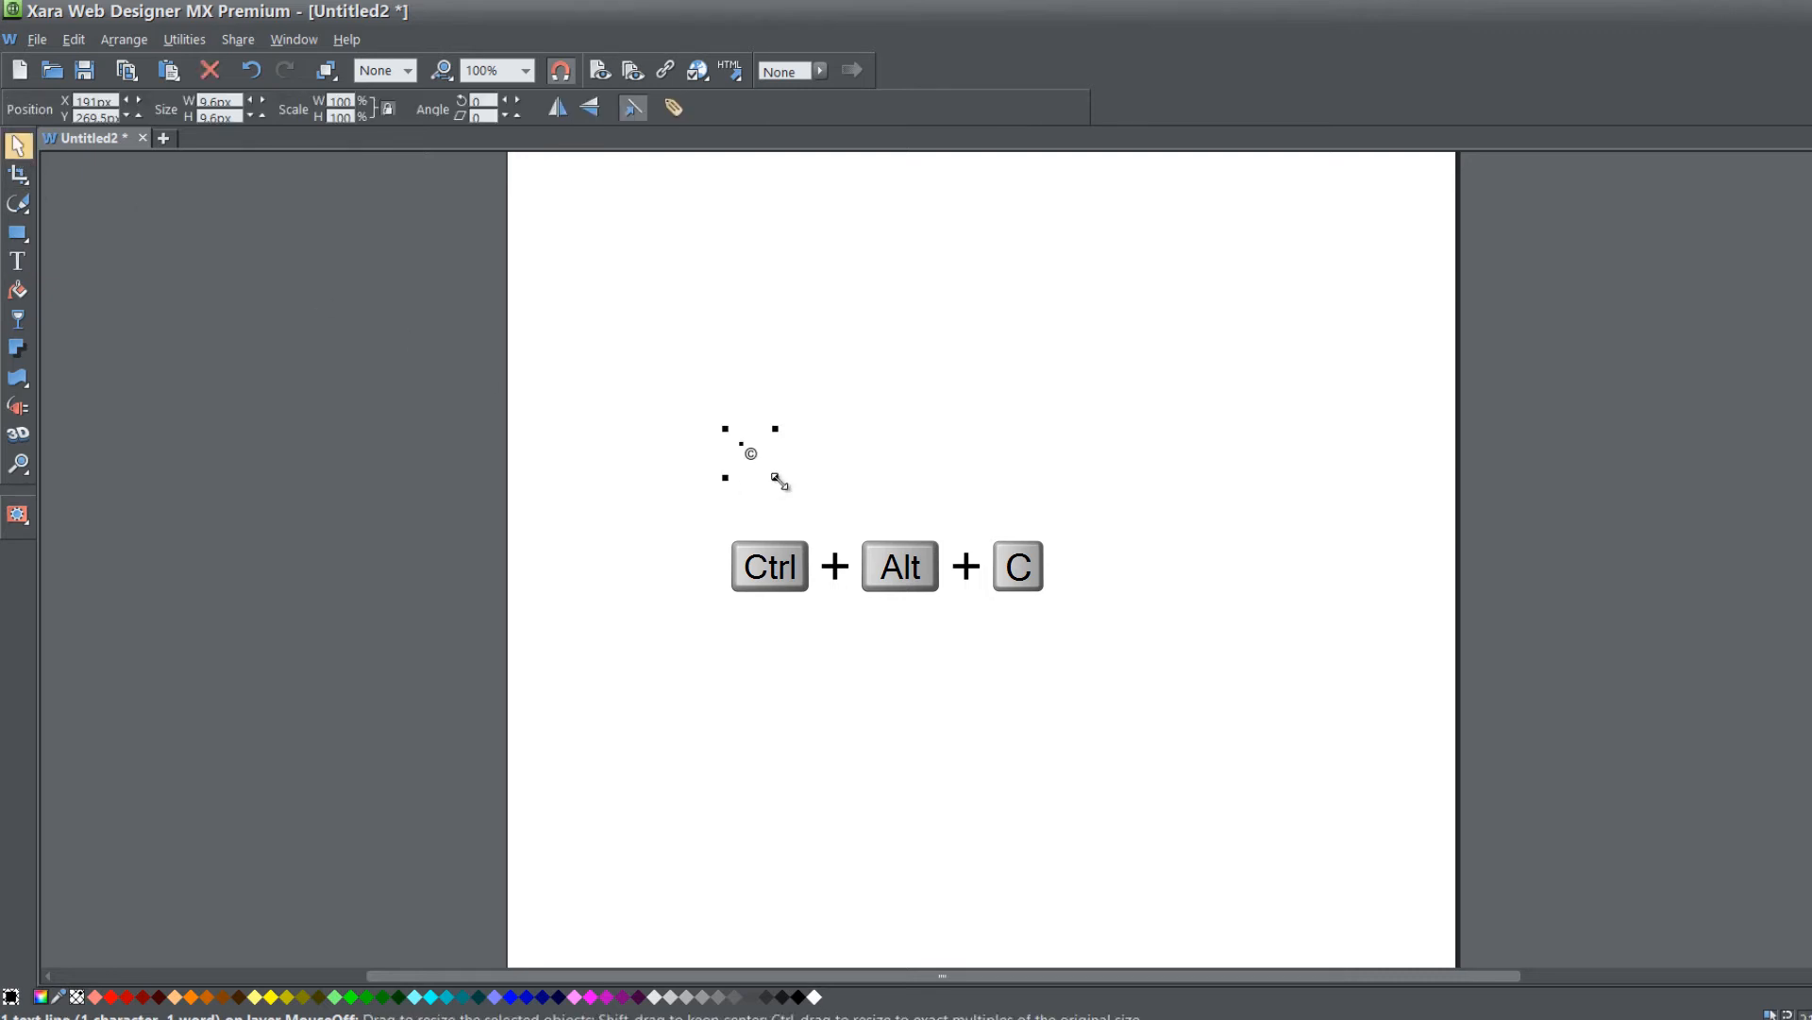
key(ctrl+alt+c)
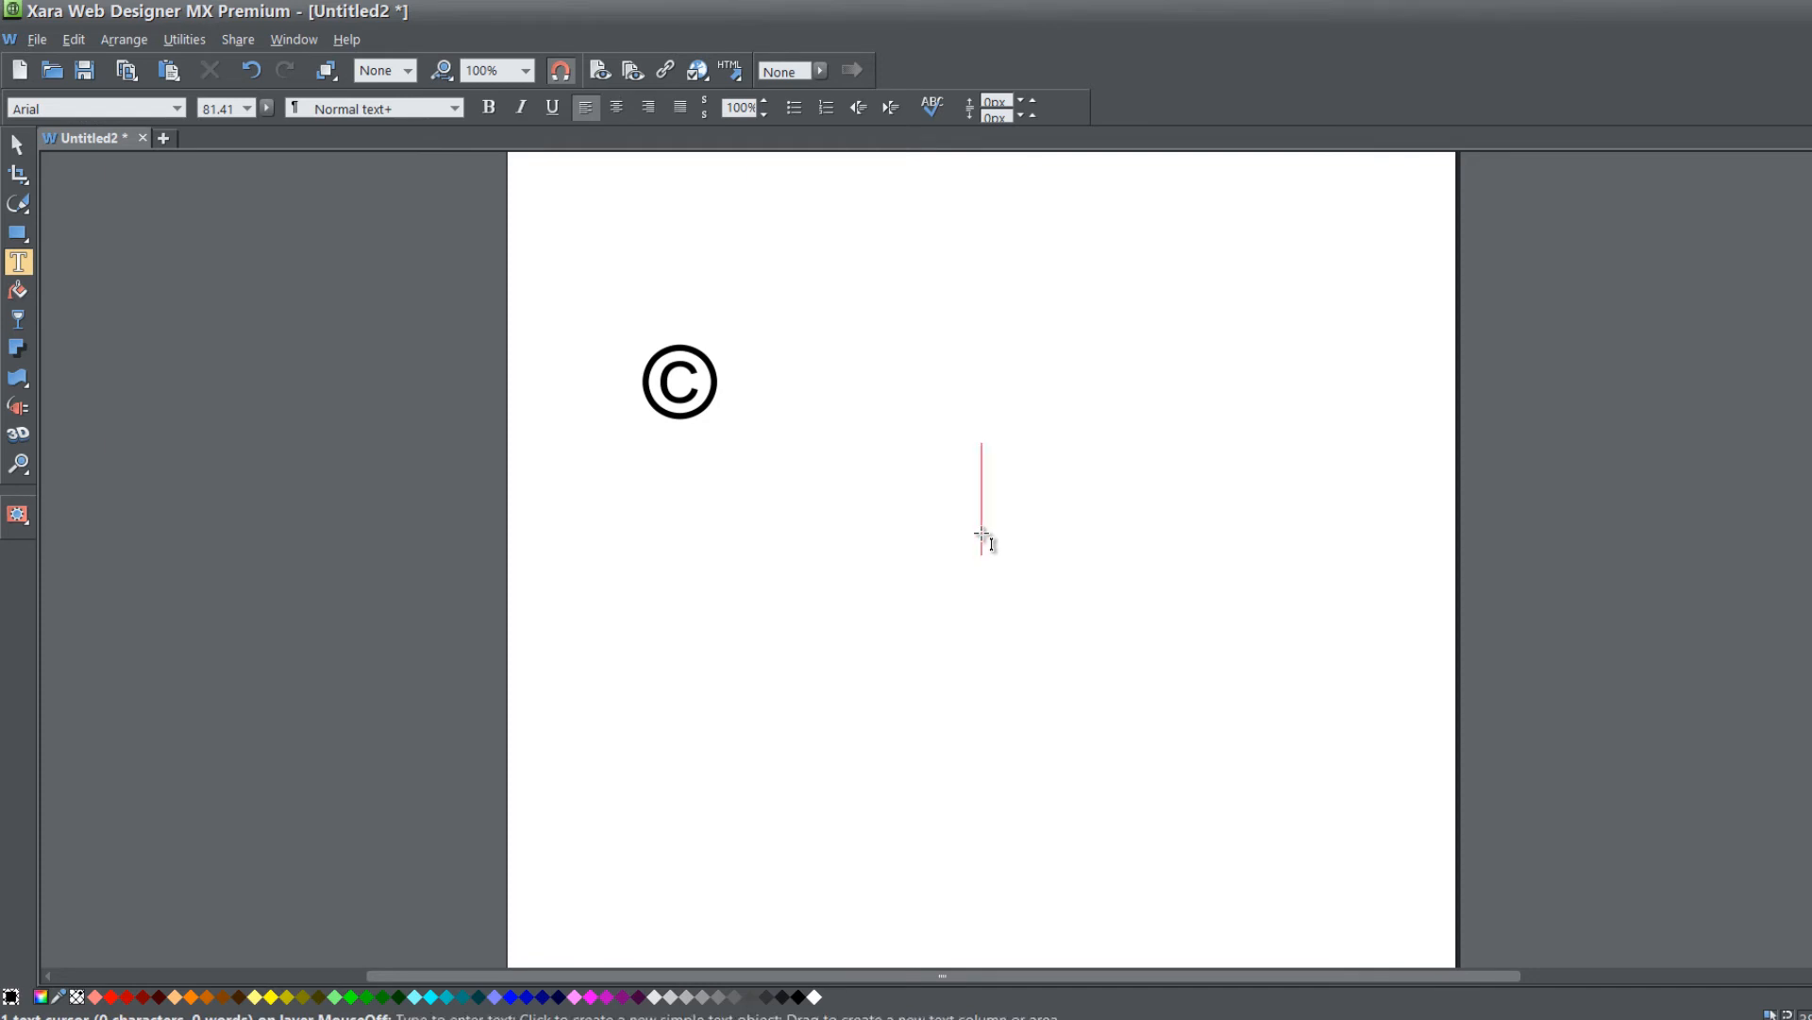
Insert the ® registered symbol with Ctrl+Alt+R.
key(ctrl+alt+r)
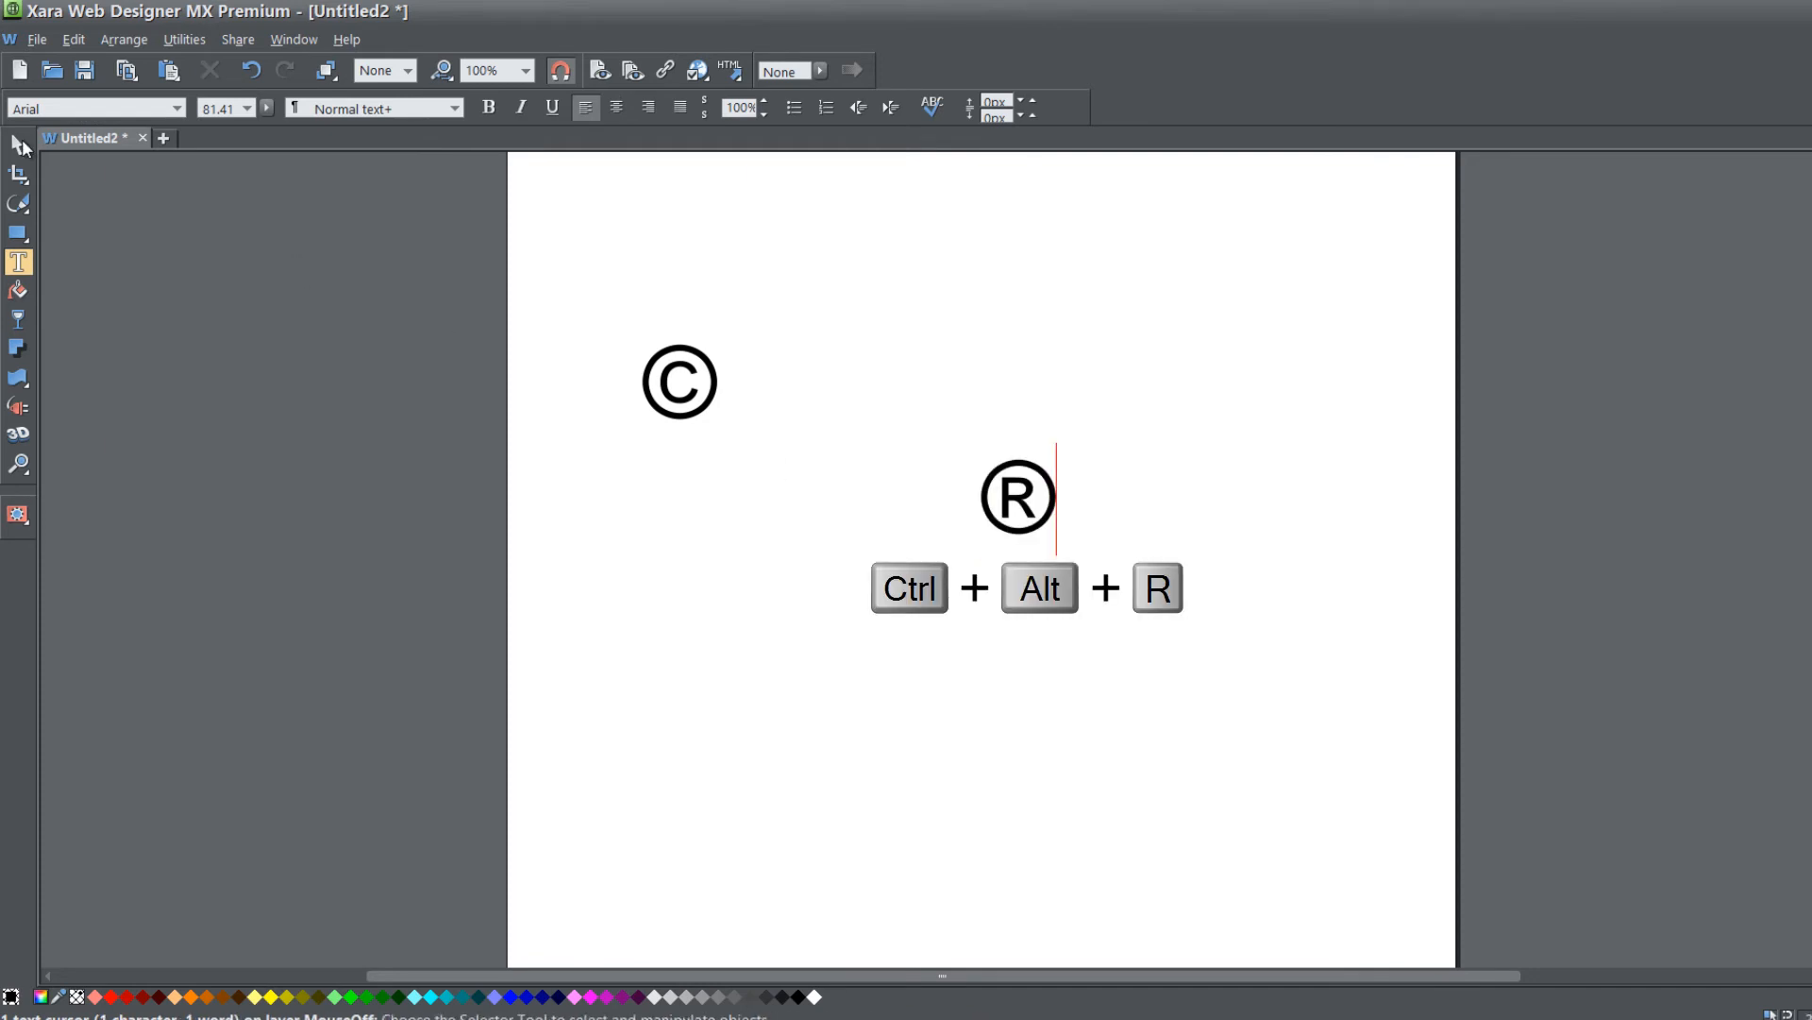